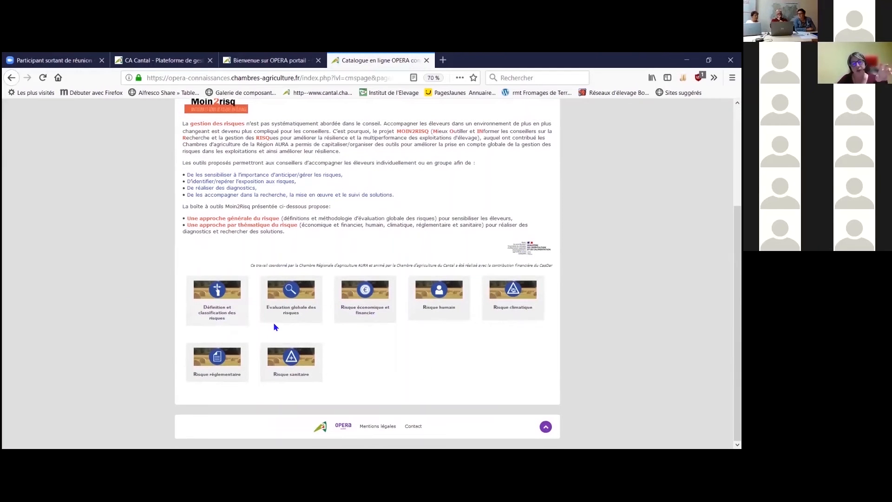
{"action": "mouse_move", "coordinate": [405, 357]}
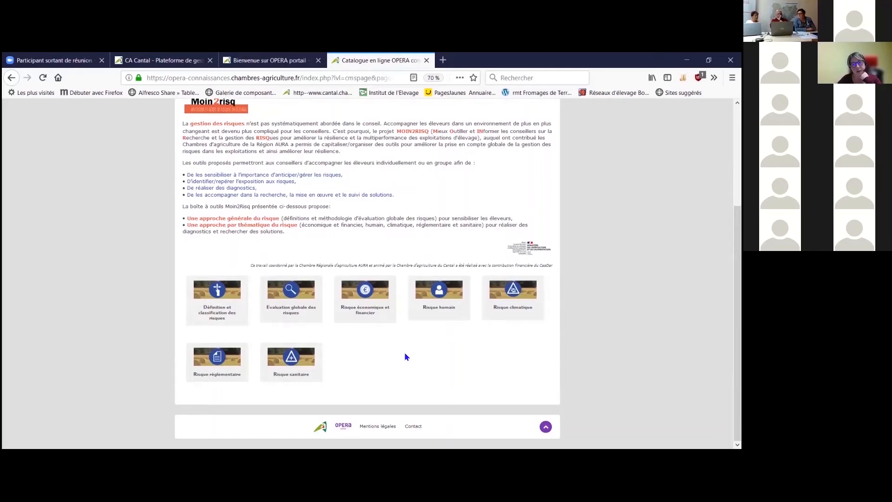
- Open the Moin2risq 'Evaluation globale des risques' theme page listing its three 2021 documents
{"action": "left_click", "coordinate": [291, 289]}
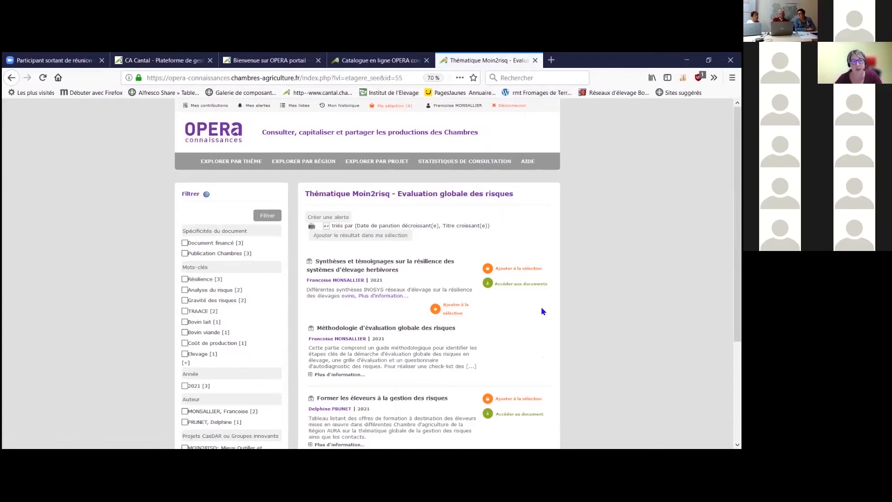
{"action": "left_click", "coordinate": [302, 161]}
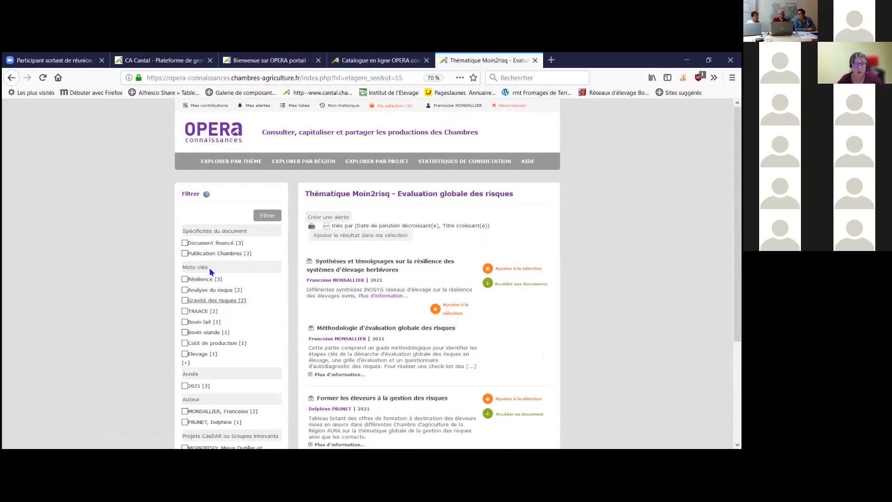
{"action": "mouse_move", "coordinate": [440, 296]}
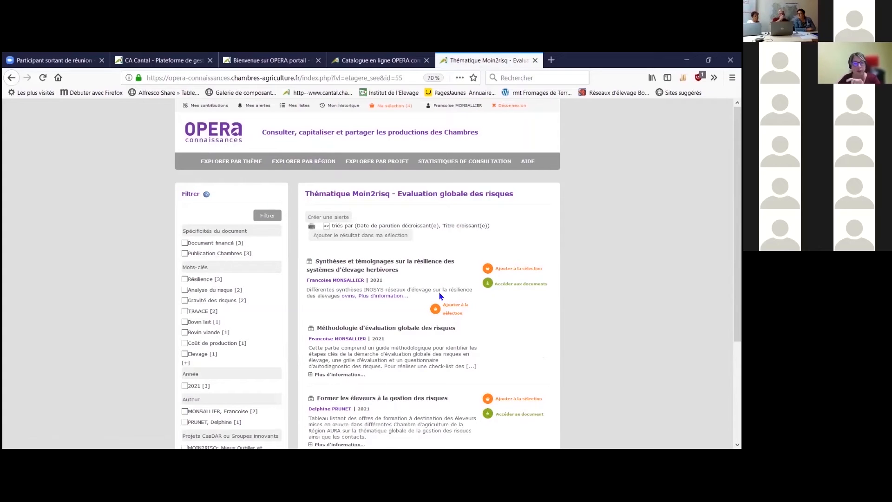
{"action": "left_click", "coordinate": [385, 327]}
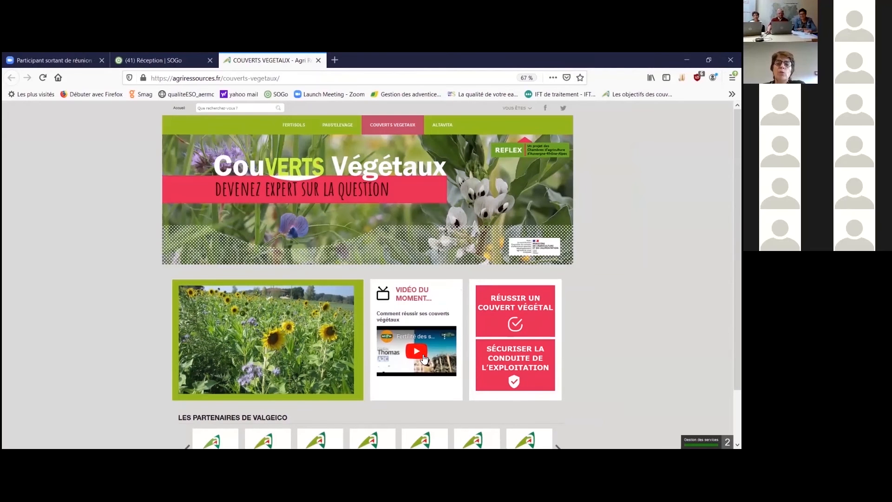
{"action": "mouse_move", "coordinate": [475, 315]}
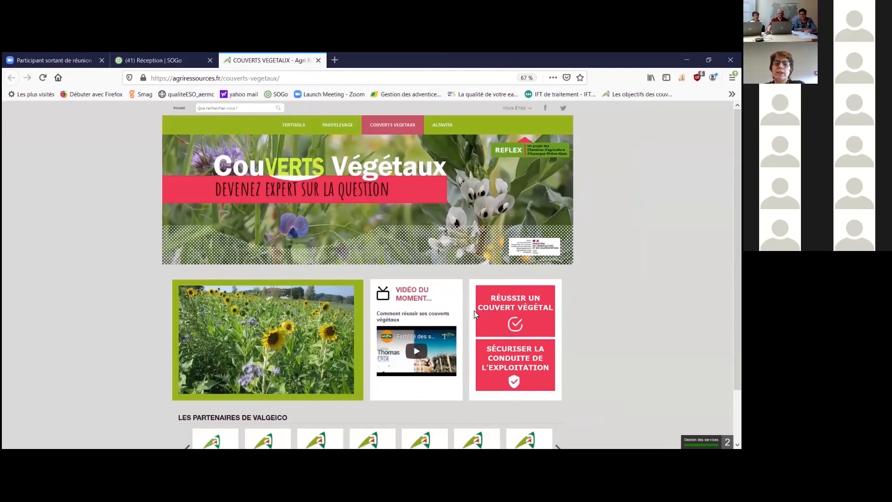
{"action": "mouse_move", "coordinate": [485, 310]}
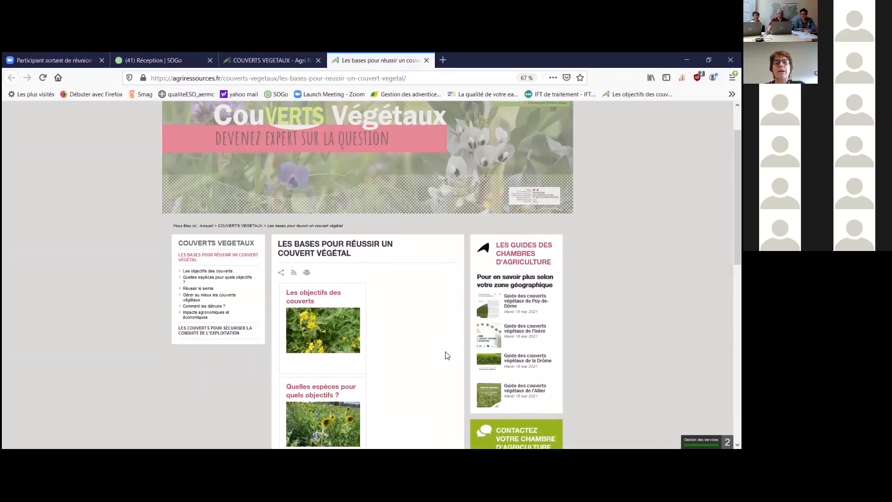
- Open the 'Quelles espèces pour quels objectifs ?' cover-crop page listing its related publications
{"action": "scroll", "scroll_direction": "down", "scroll_amount": 3}
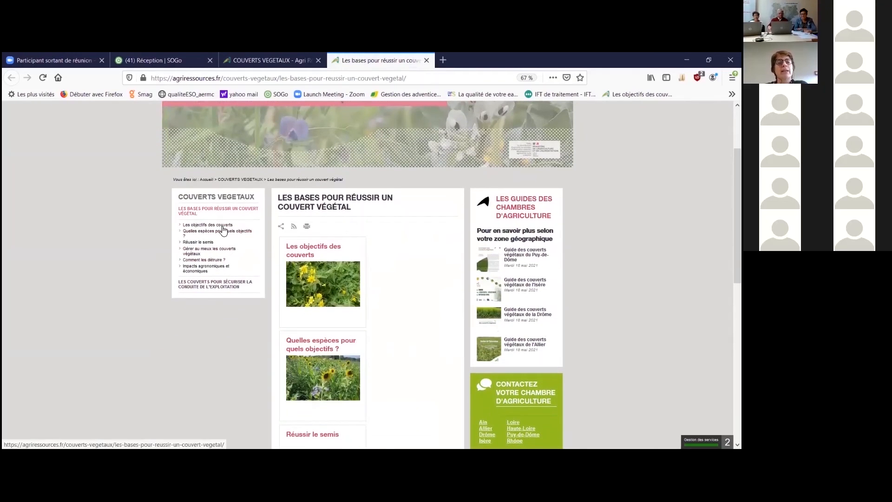
{"action": "mouse_move", "coordinate": [242, 228]}
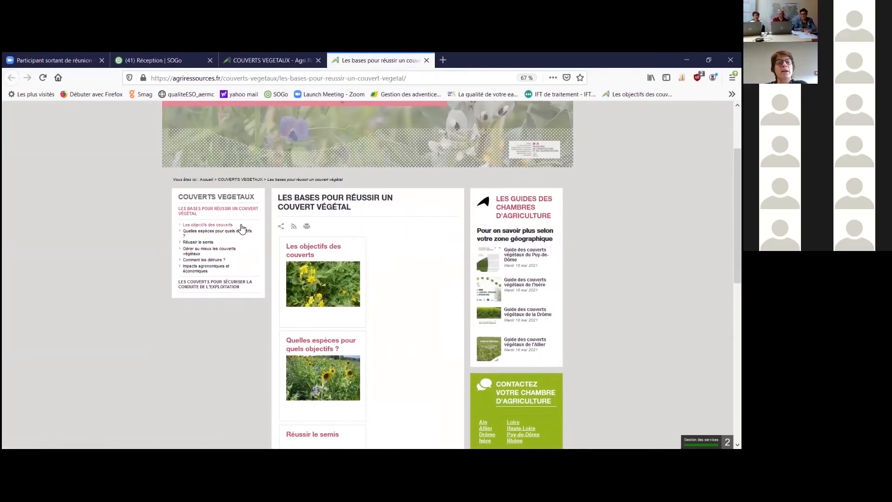
{"action": "left_click", "coordinate": [219, 233]}
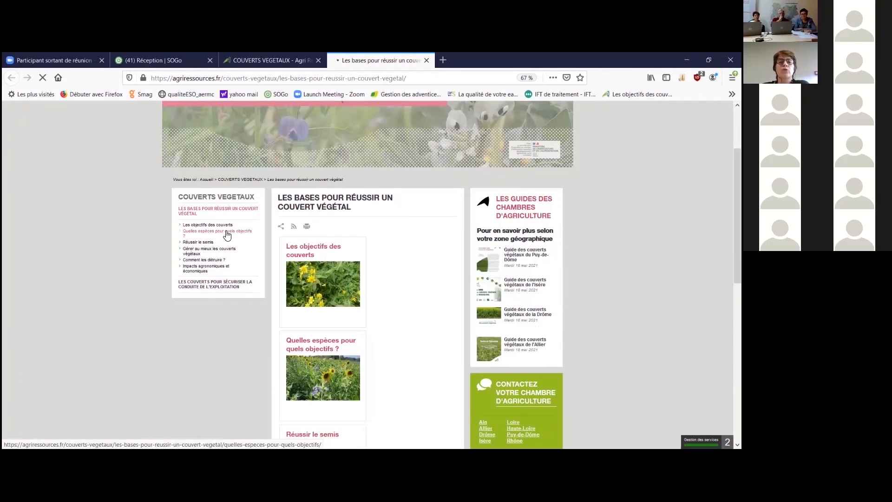
{"action": "left_click", "coordinate": [217, 233]}
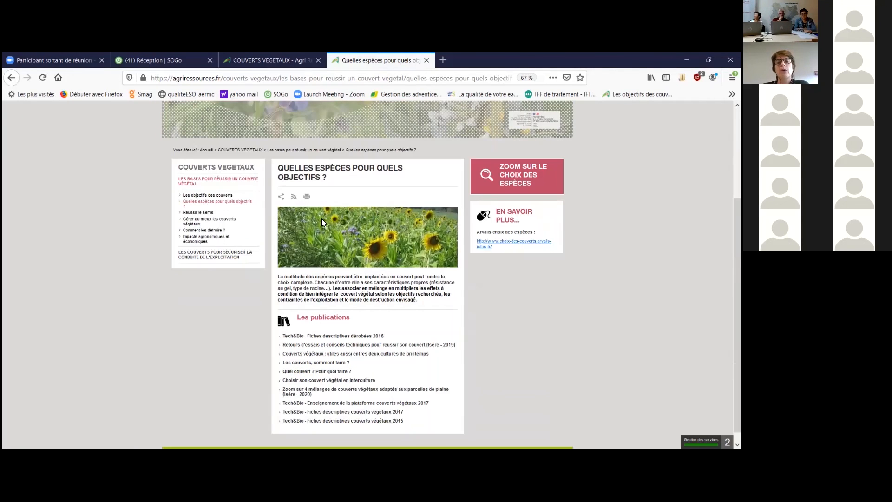
{"action": "mouse_move", "coordinate": [335, 261]}
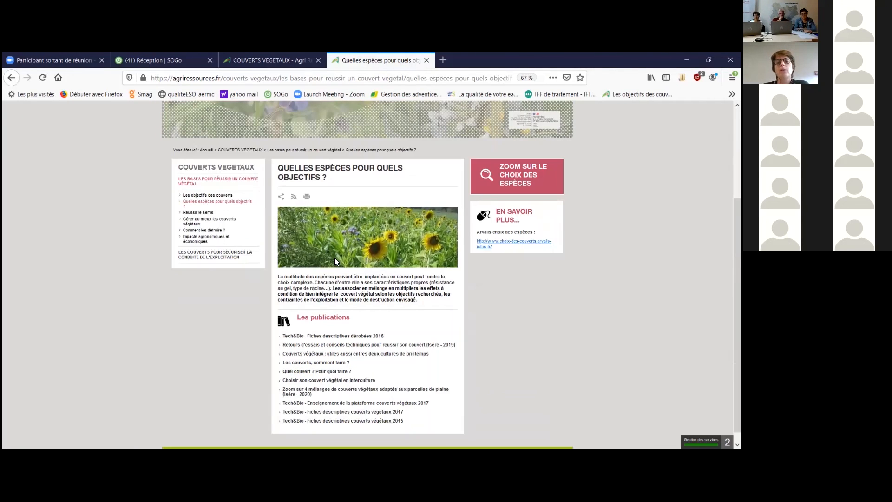